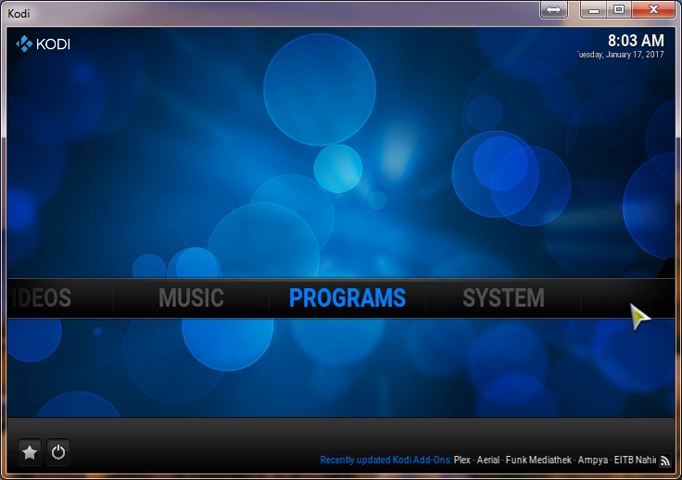
Go to File manager from the SYSTEM menu on the home screen.
click(490, 296)
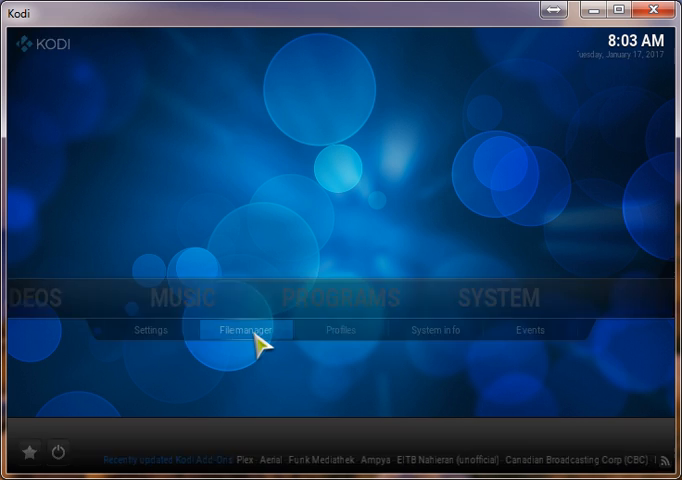
click(238, 328)
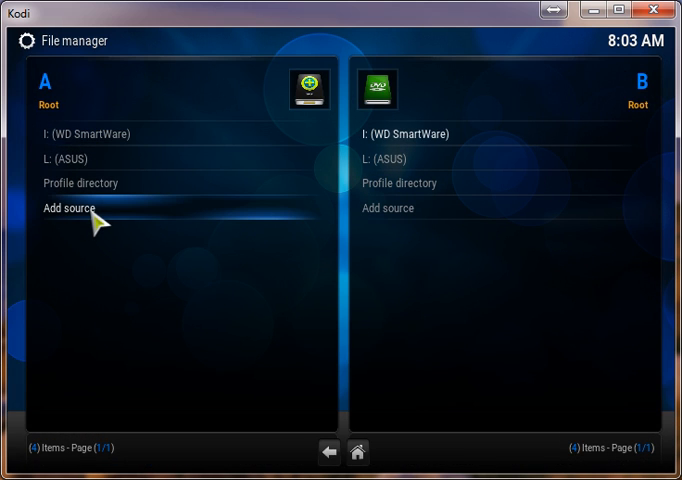
click(74, 208)
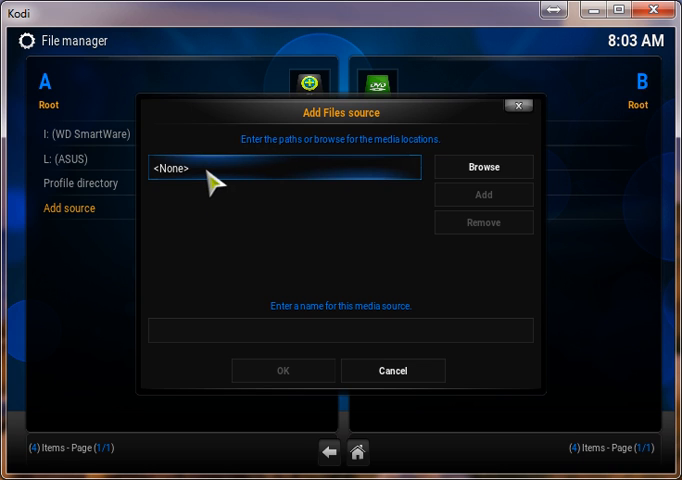
click(284, 168)
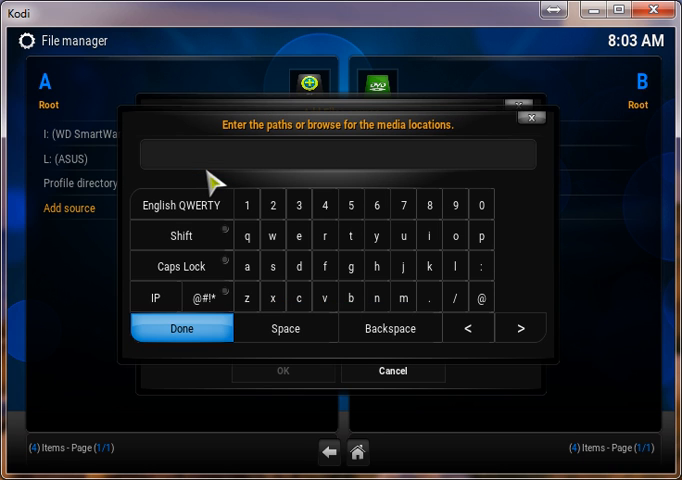
text(http://spinztv)
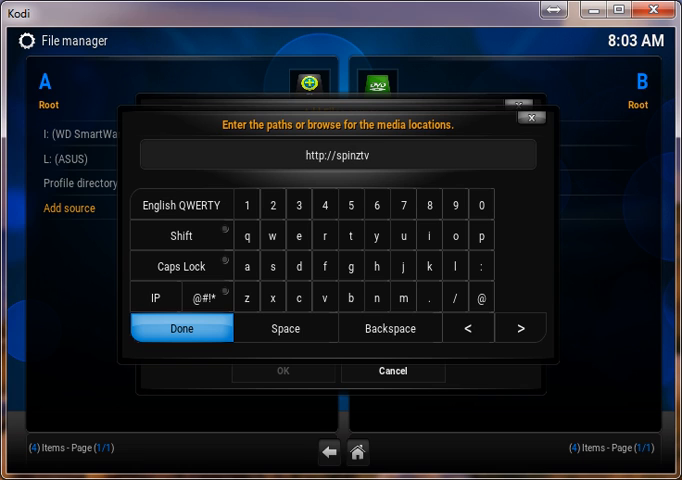
text(repo.com/)
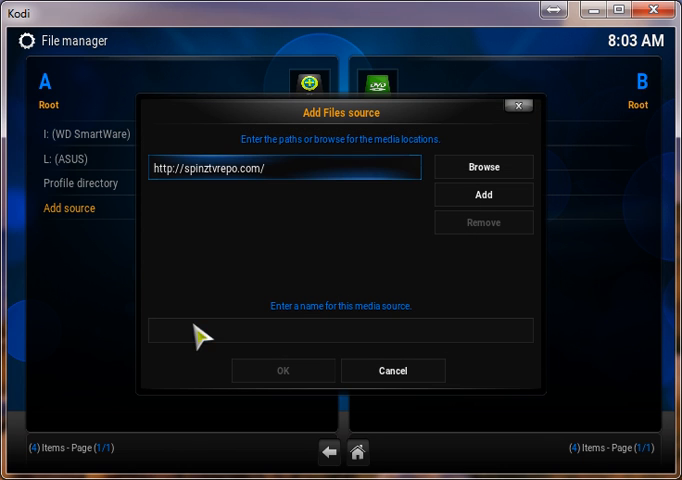
click(344, 332)
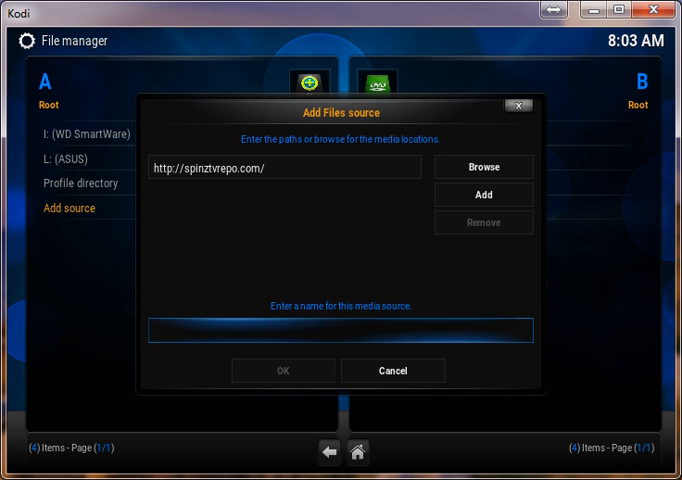
Name the new source .spinztv and save it with OK.
click(340, 332)
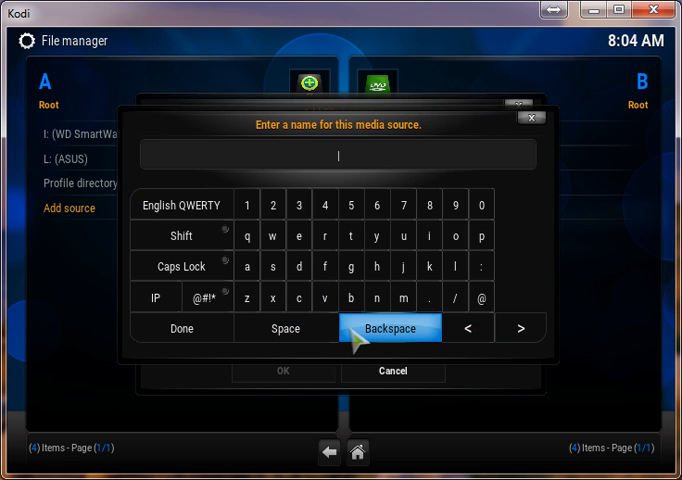
mouse_move(432, 298)
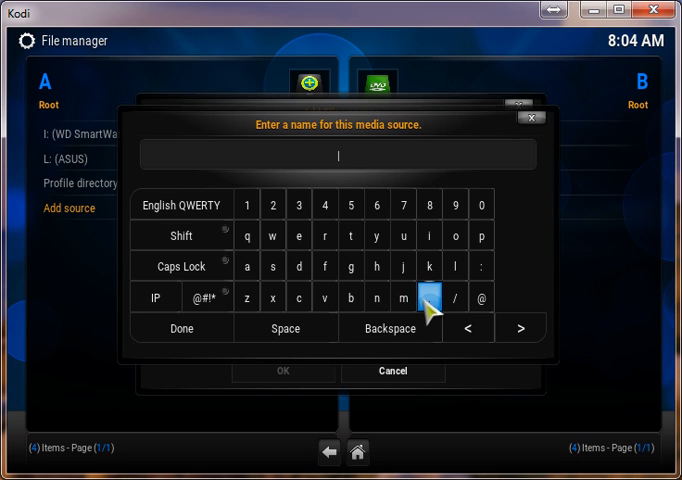
mouse_move(432, 310)
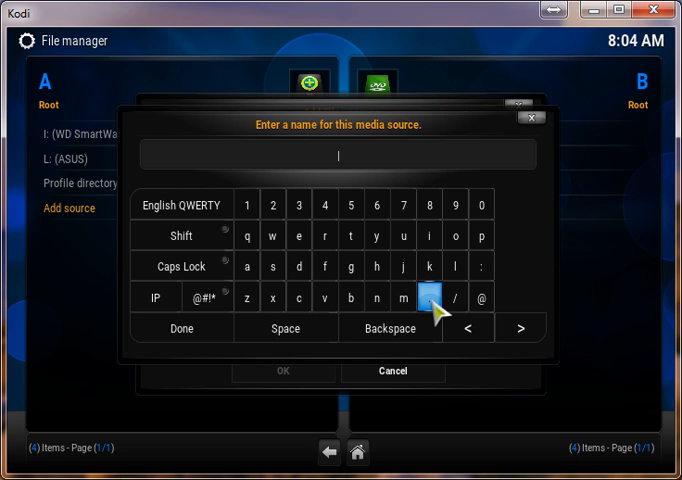
text(.spl)
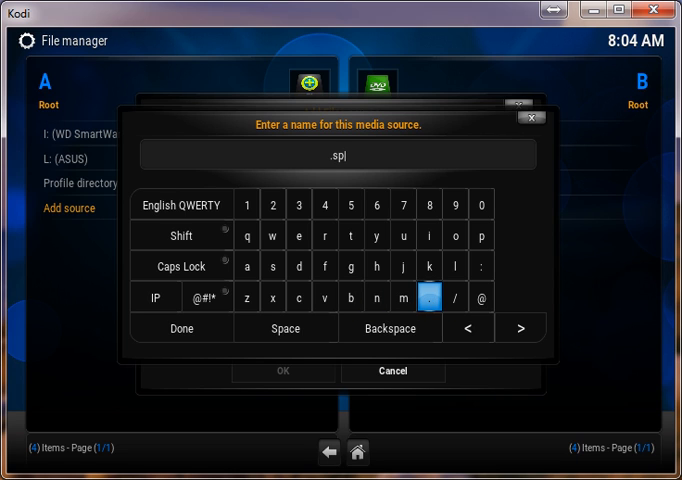
text(inztv)
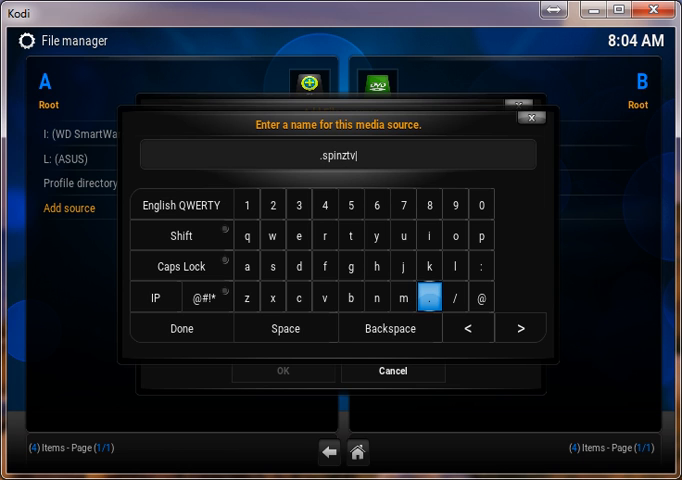
mouse_move(180, 328)
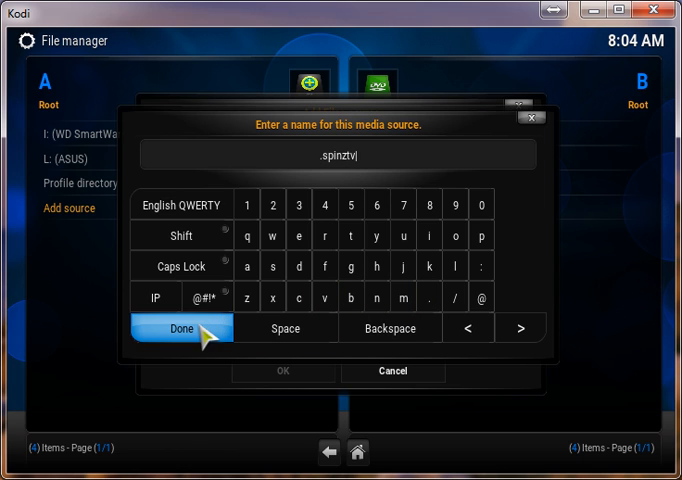
click(182, 328)
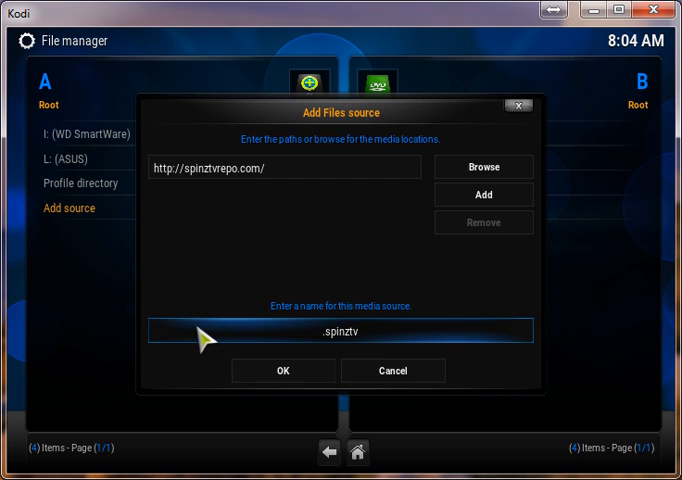
mouse_move(284, 370)
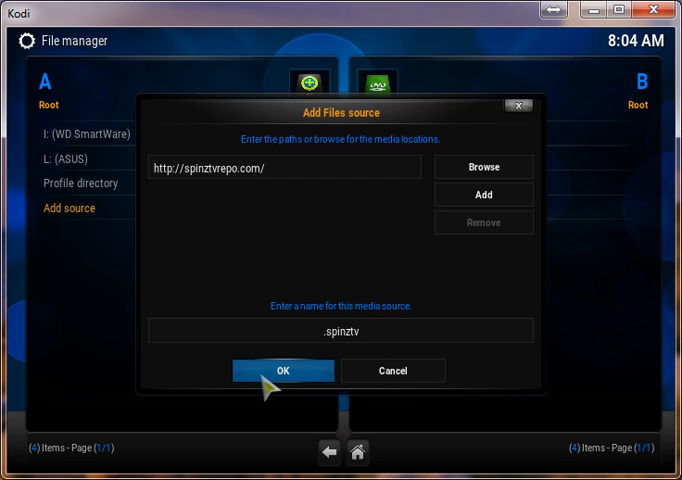
click(284, 370)
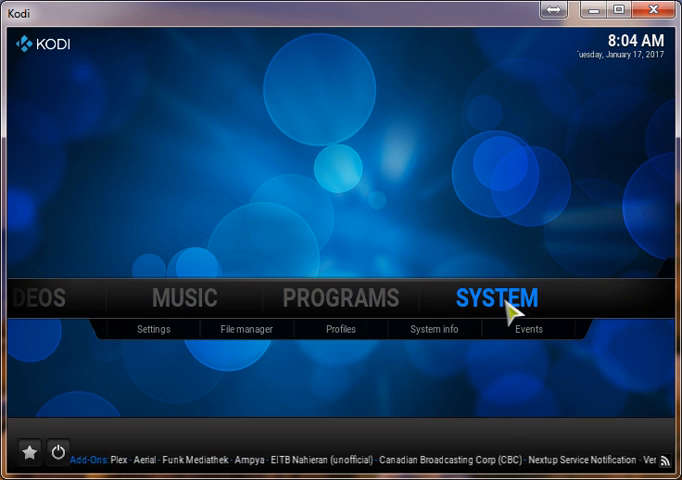
Install the SpinzTV repository from the .spinztv source's zip via Settings > Add-ons.
click(154, 328)
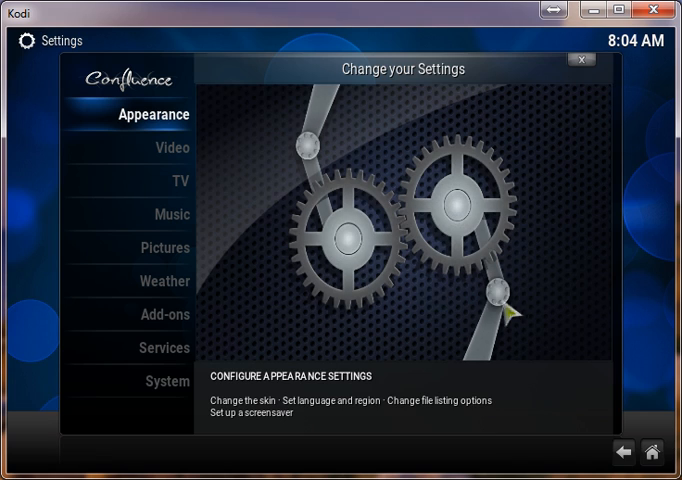
click(166, 314)
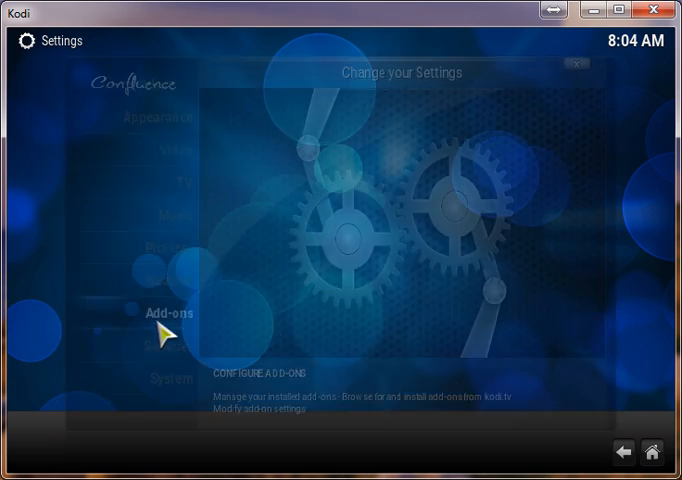
click(172, 312)
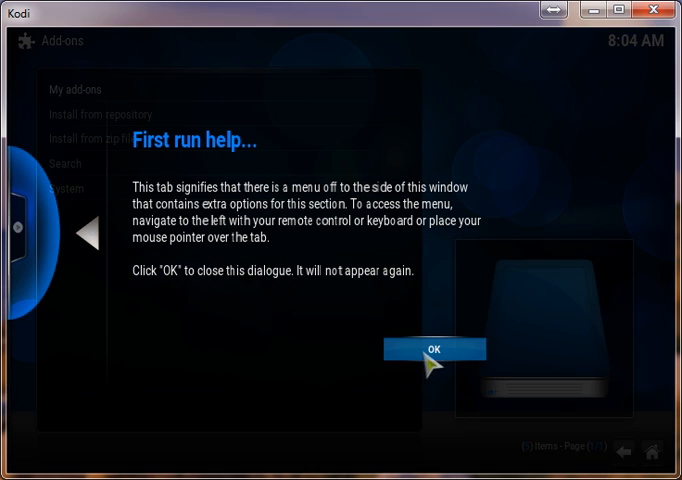
click(426, 348)
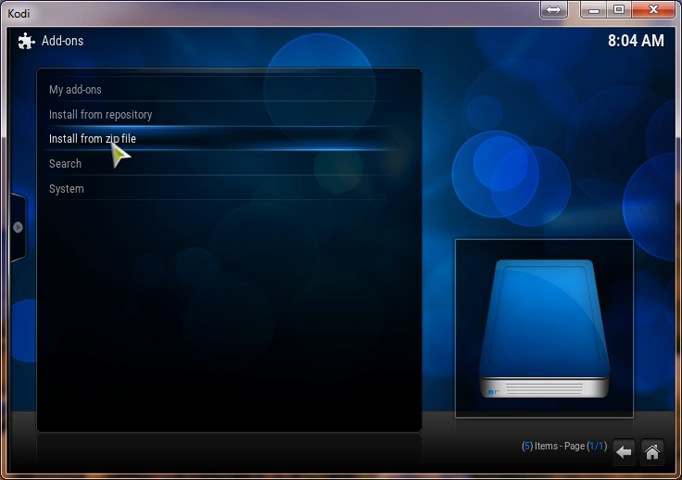
click(92, 138)
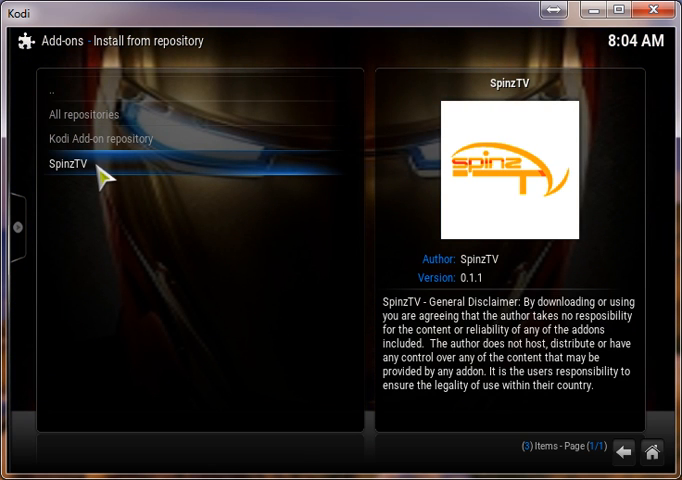
Install the SpinzTV Wizard from the repository's Program add-ons and dismiss its announcement.
click(76, 160)
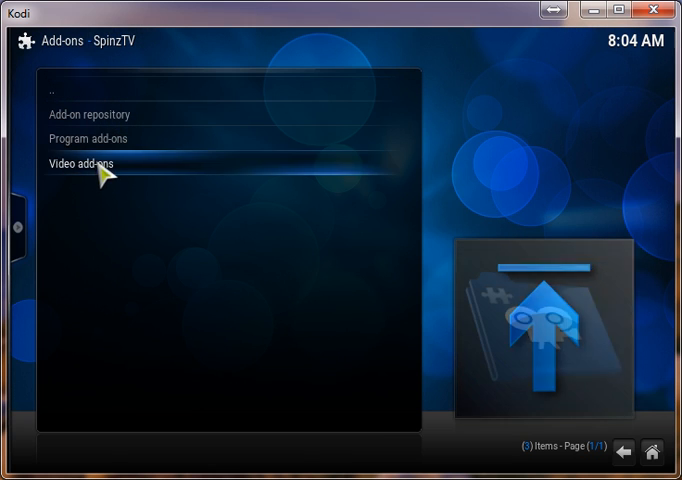
click(100, 138)
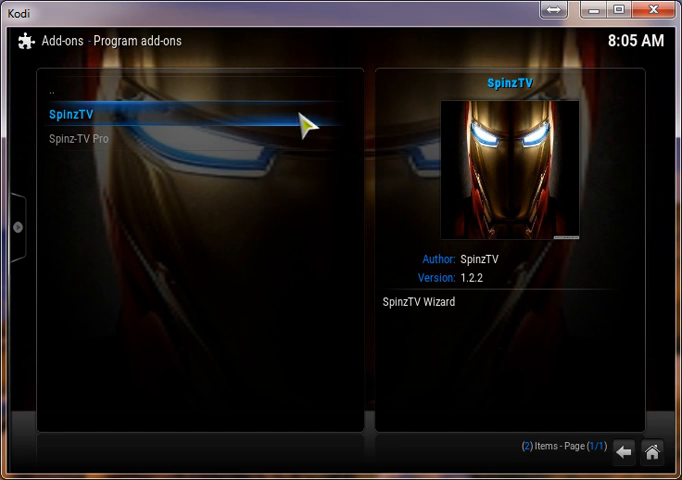
mouse_move(436, 310)
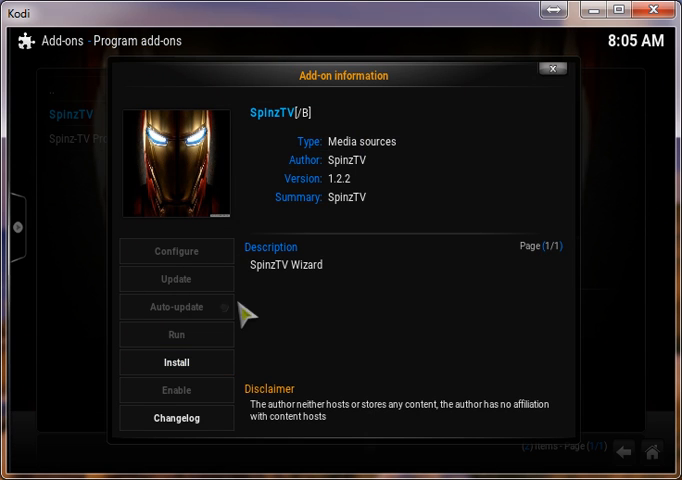
click(176, 362)
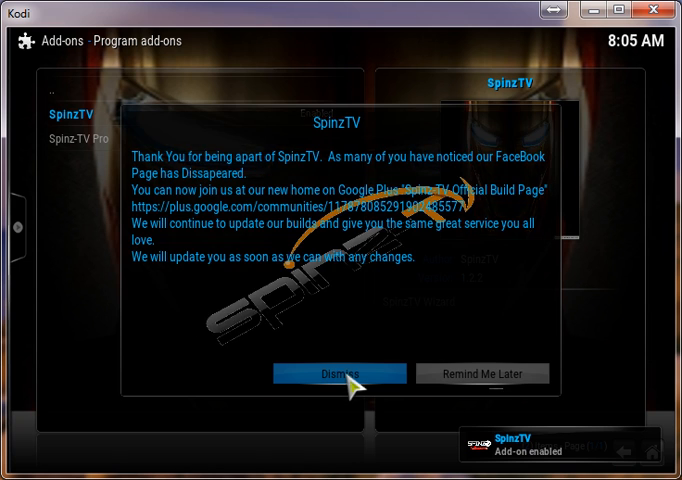
click(340, 372)
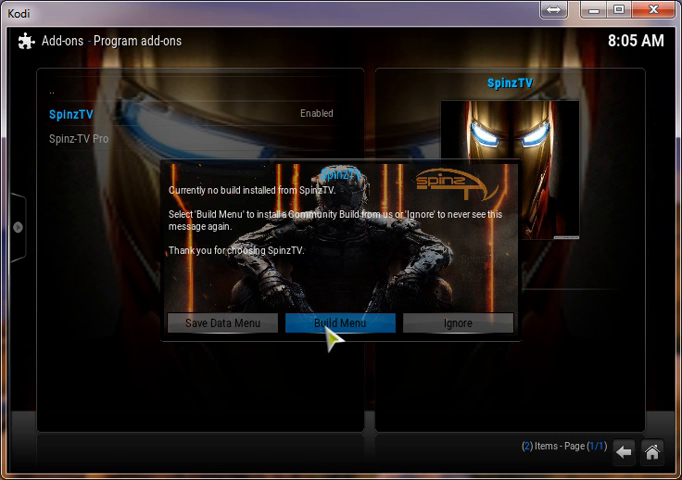
Enter the wizard's Build Menu and choose [16.1] Spinz-TV Premium Lite (v2.5).
click(340, 324)
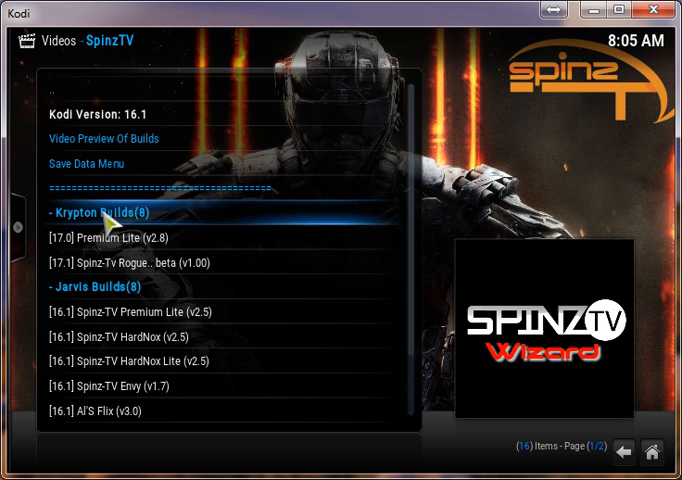
mouse_move(98, 264)
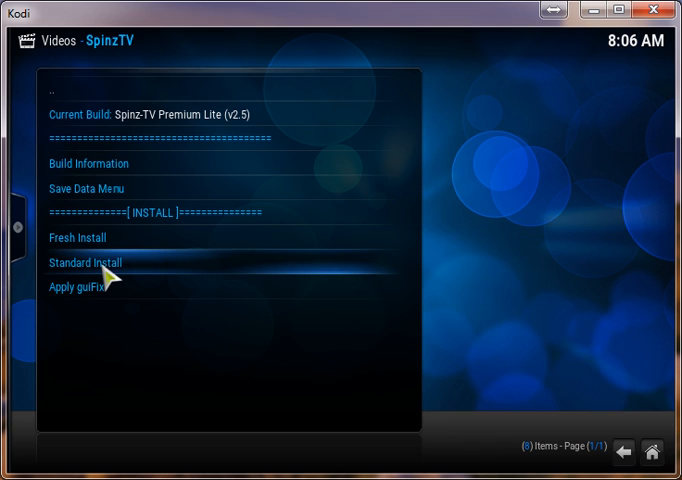
mouse_move(150, 278)
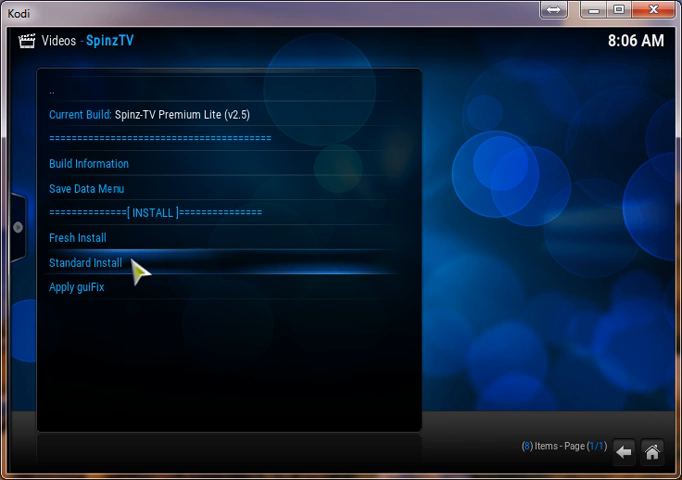
mouse_move(120, 238)
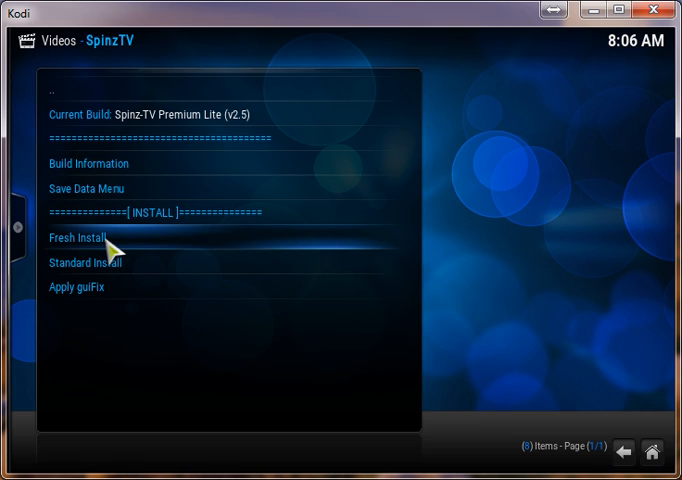
mouse_move(124, 276)
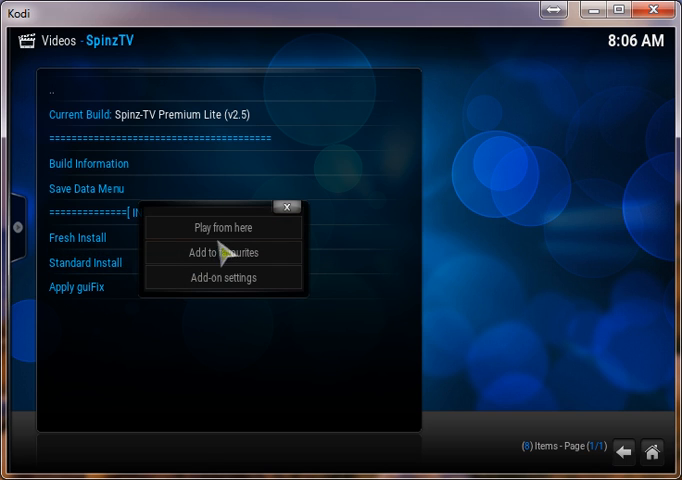
mouse_move(288, 208)
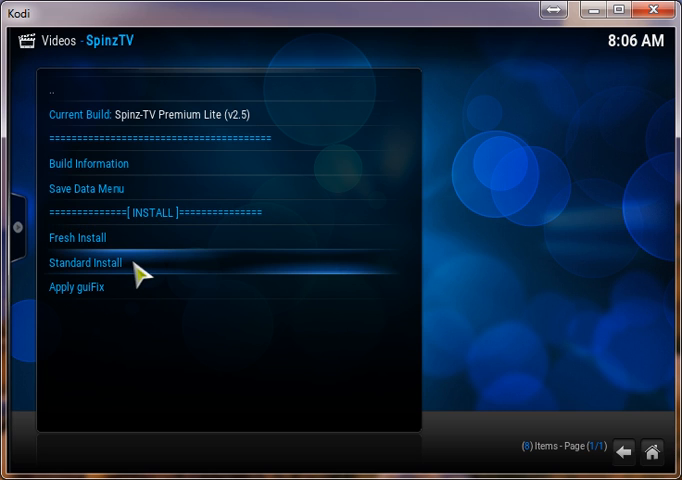
Run a Standard Install of Premium Lite v2.5 and confirm with Yes, Install.
click(84, 262)
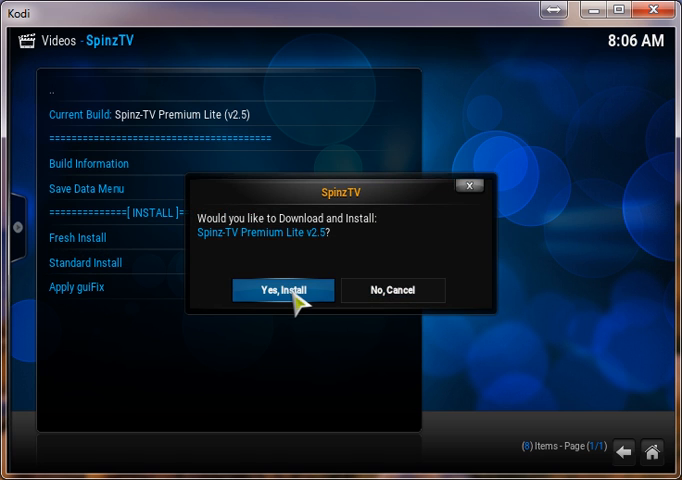
click(282, 290)
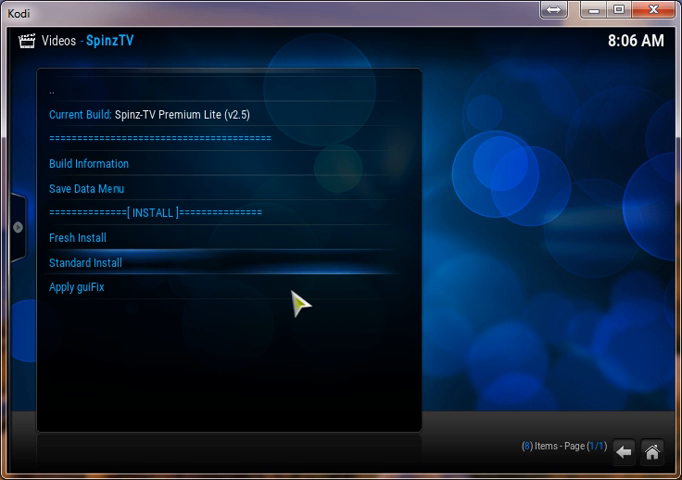
click(74, 236)
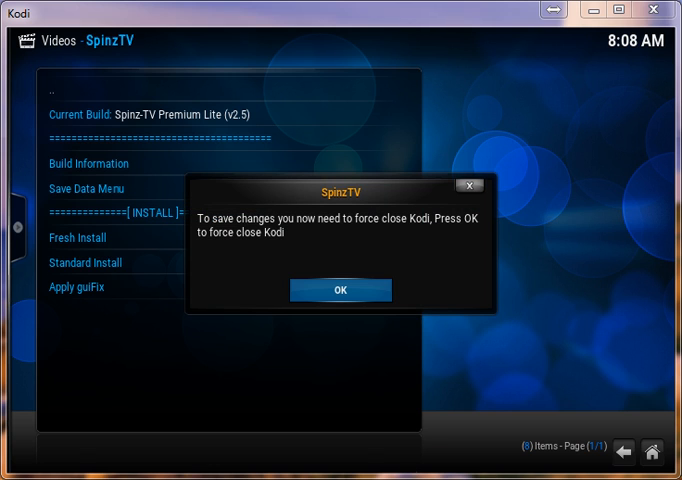
mouse_move(336, 316)
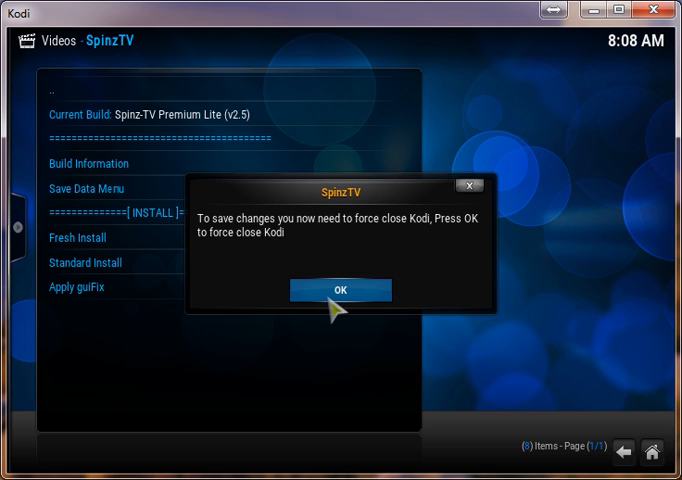
mouse_move(336, 310)
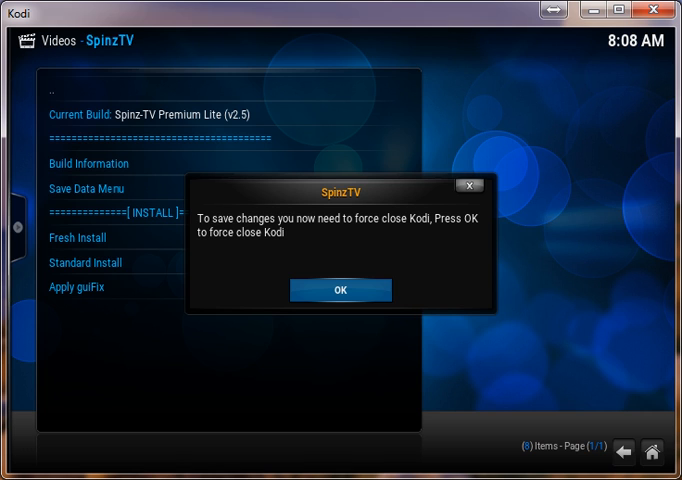
mouse_move(344, 290)
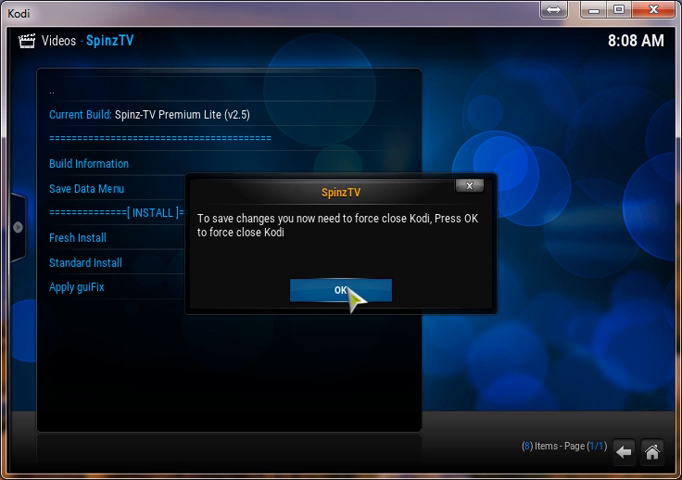
Accept the force close prompt so Kodi restarts into the Premium Lite build.
click(340, 290)
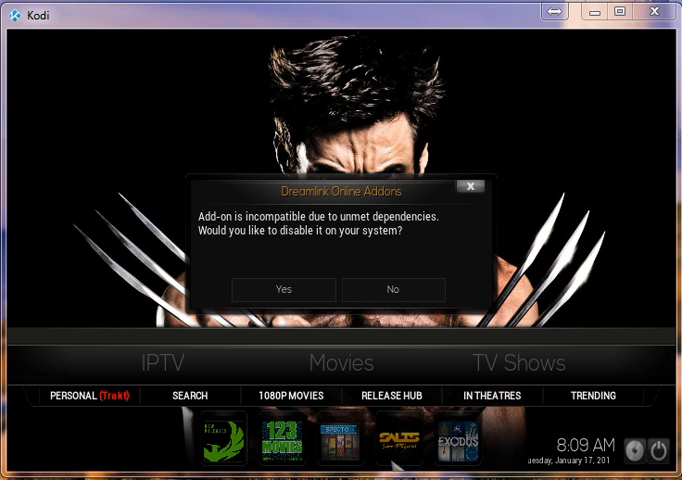
mouse_move(416, 234)
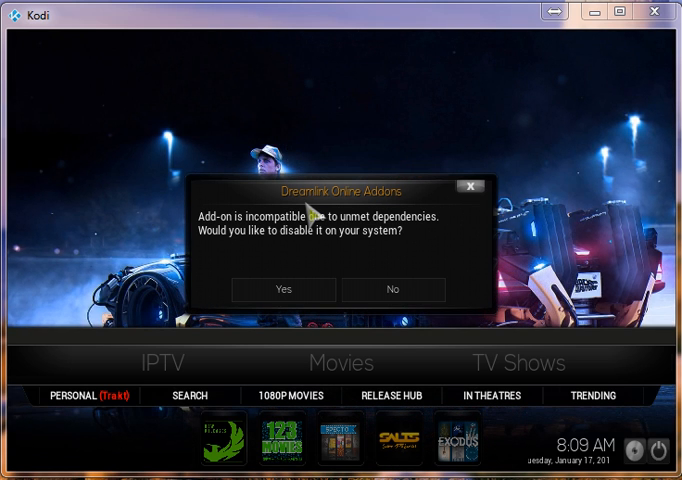
mouse_move(398, 304)
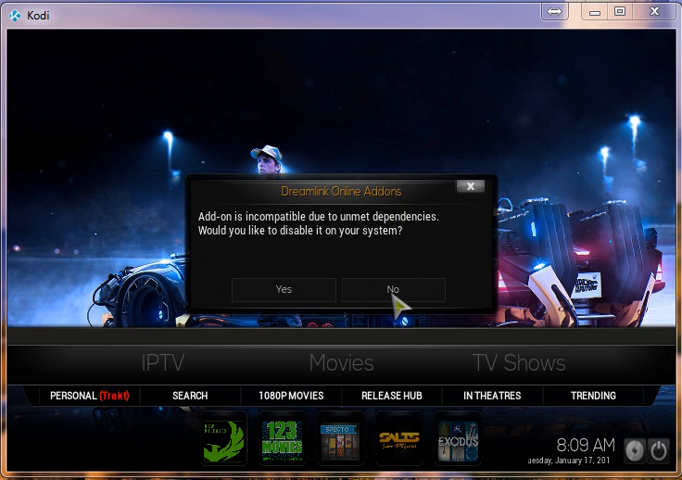
mouse_move(280, 236)
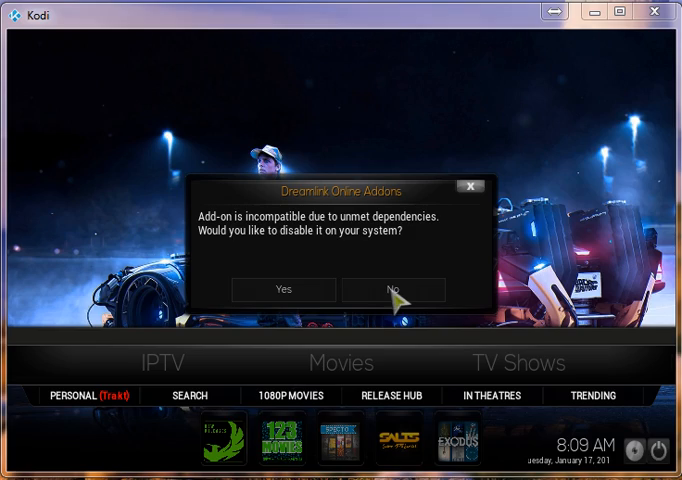
Answer No to disabling the incompatible add-on with unmet dependencies.
click(394, 288)
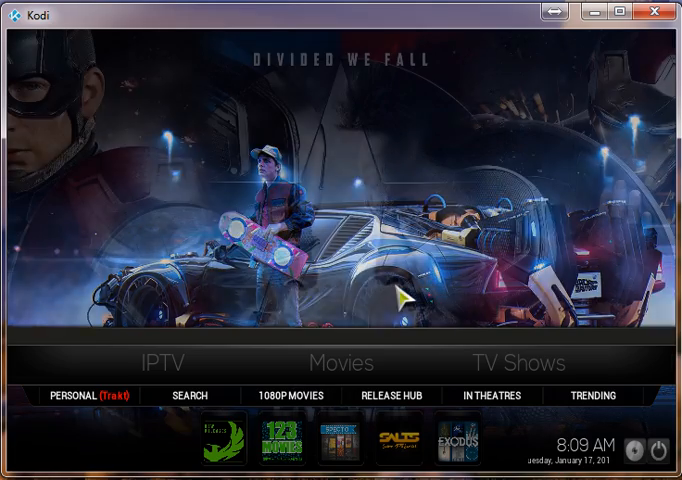